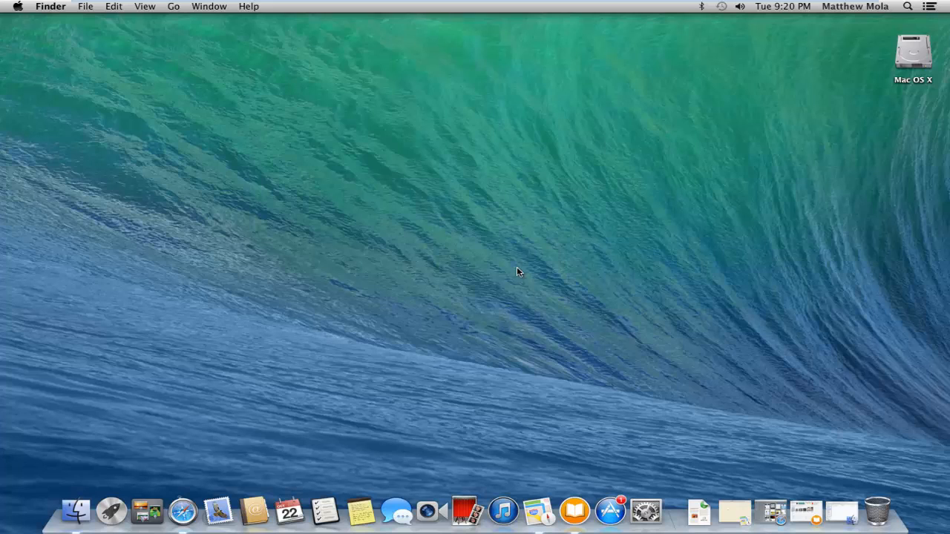
{"action": "mouse_move", "coordinate": [74, 510]}
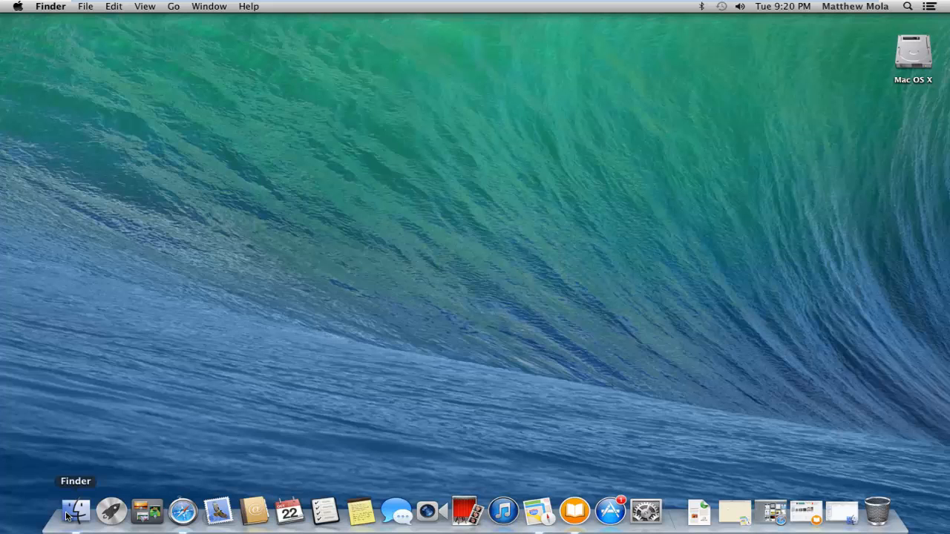
Open a Finder window, add a tab, and switch between the Downloads and Documents tabs
{"action": "left_click", "coordinate": [75, 510]}
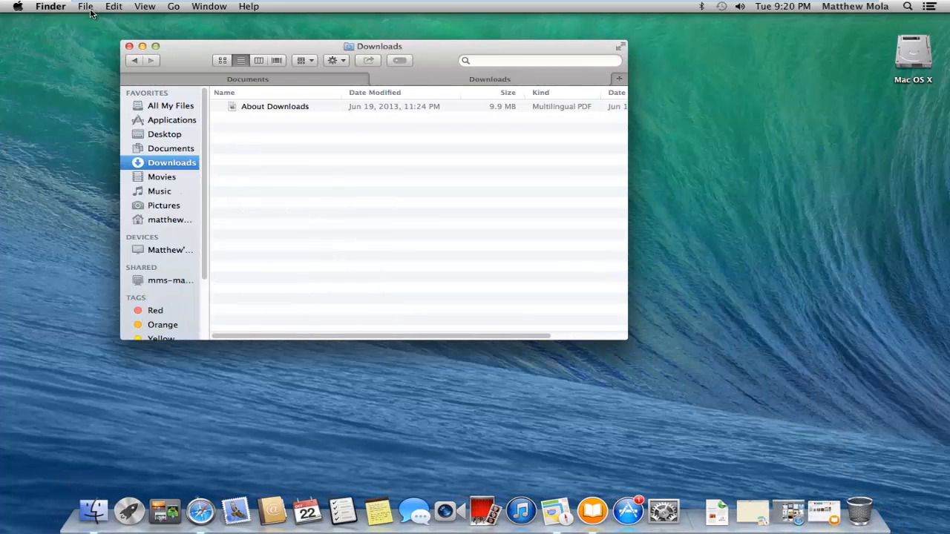
{"action": "left_click", "coordinate": [84, 6]}
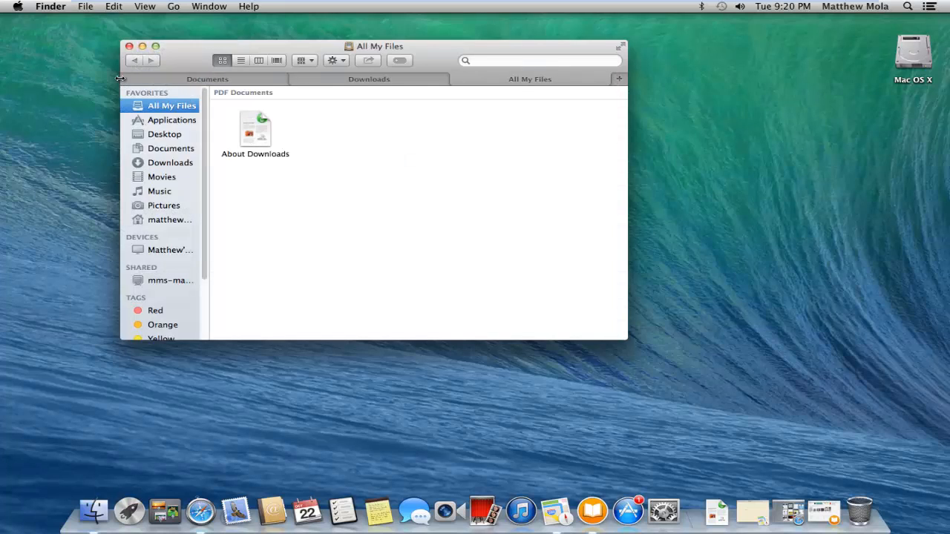
{"action": "left_click", "coordinate": [369, 78]}
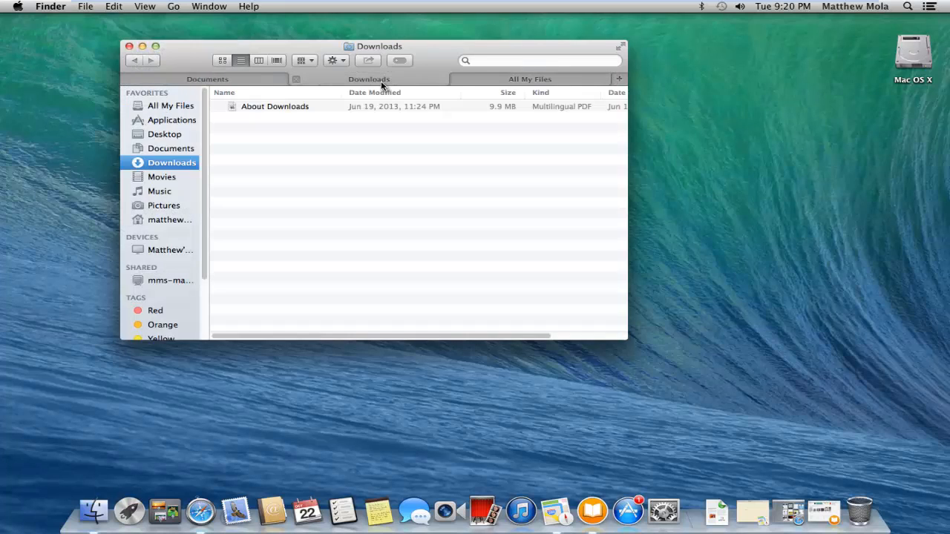
{"action": "left_click", "coordinate": [207, 78]}
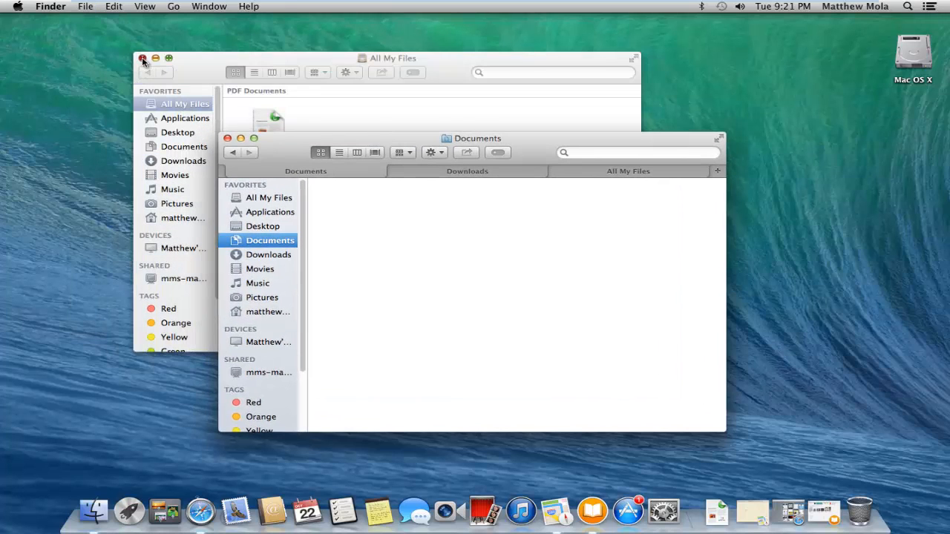
Close the separate All My Files window and the Maps window showing California
{"action": "left_click", "coordinate": [142, 58]}
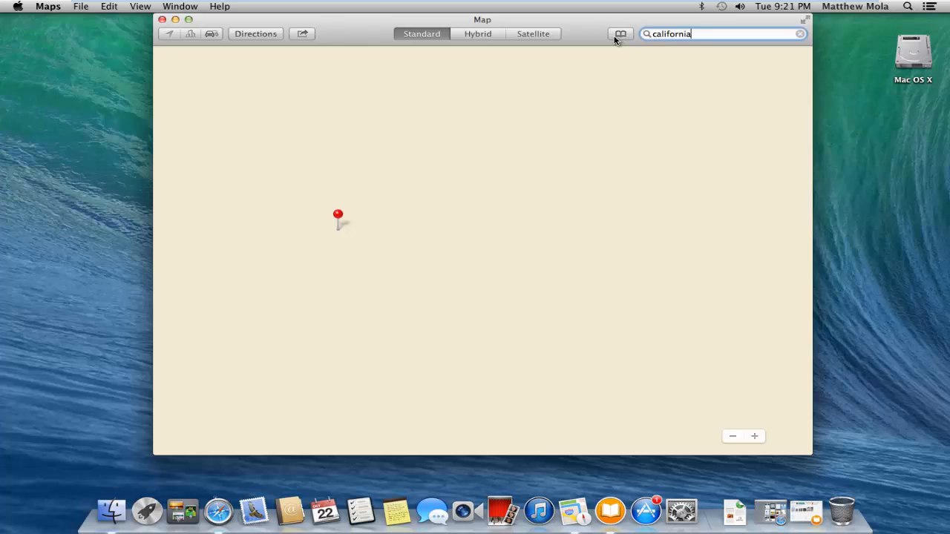
{"action": "mouse_move", "coordinate": [542, 45]}
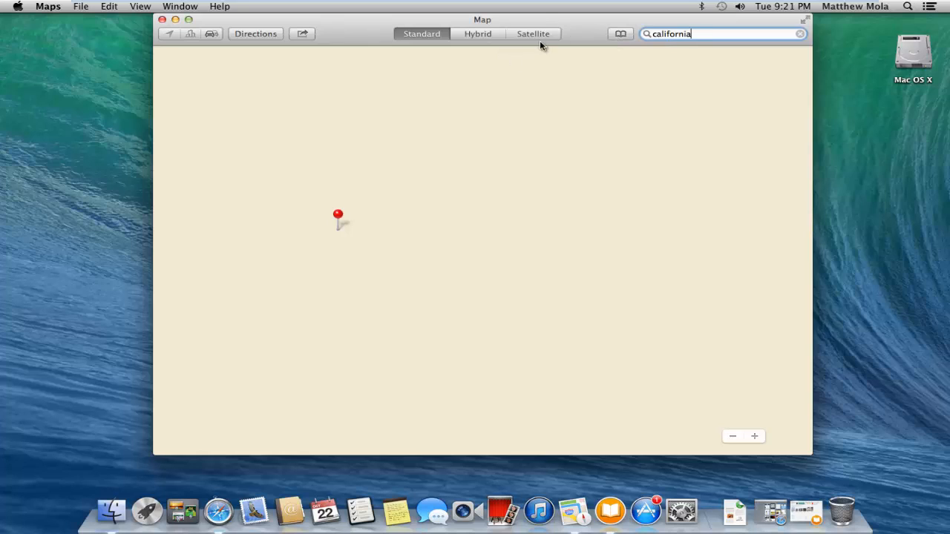
{"action": "mouse_move", "coordinate": [416, 57]}
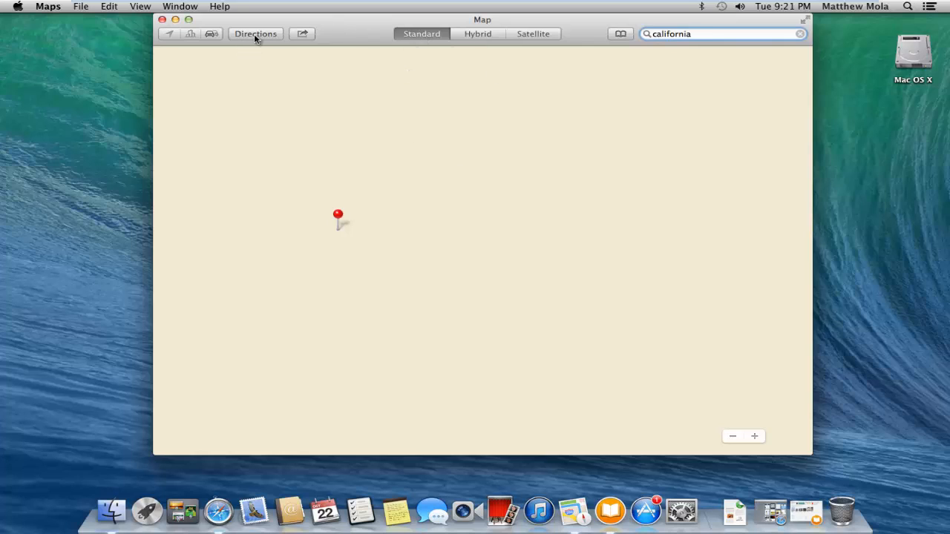
{"action": "left_click", "coordinate": [716, 34]}
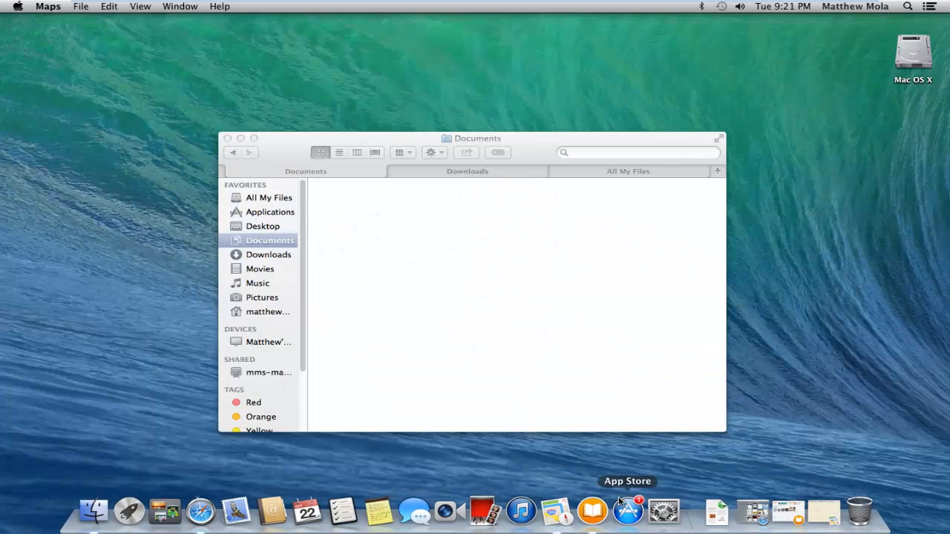
{"action": "mouse_move", "coordinate": [592, 511]}
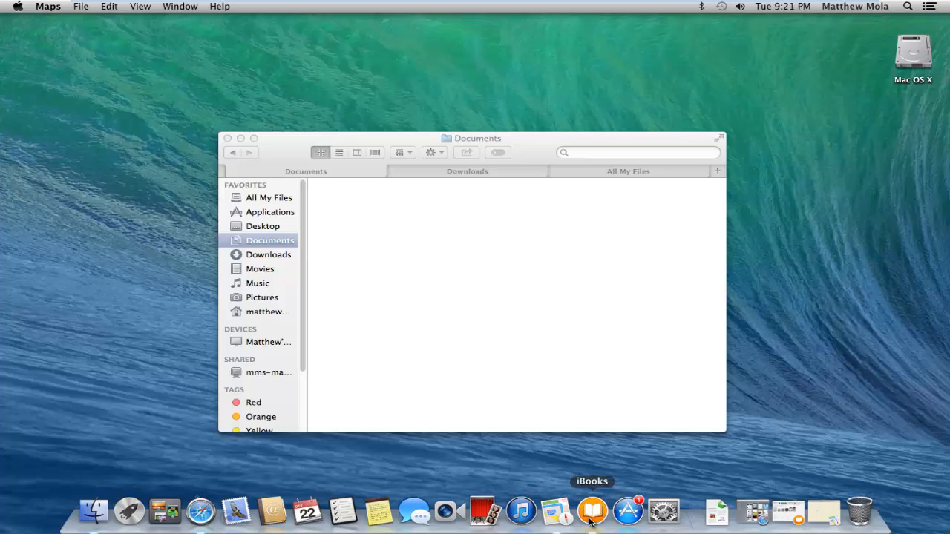
Launch the iBooks Store and scroll the Featured page to Made for iBooks recommendations
{"action": "left_click", "coordinate": [592, 510]}
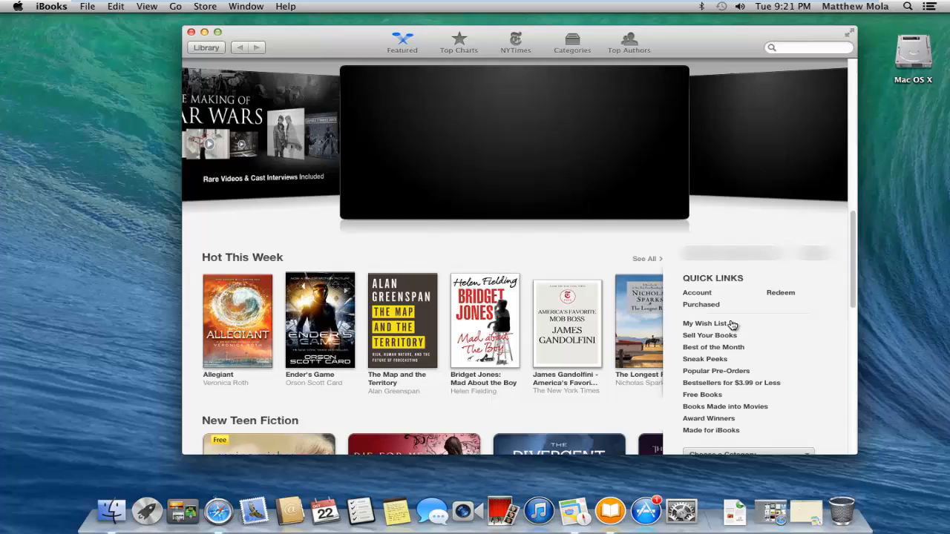
{"action": "scroll", "scroll_direction": "down", "scroll_amount": 3}
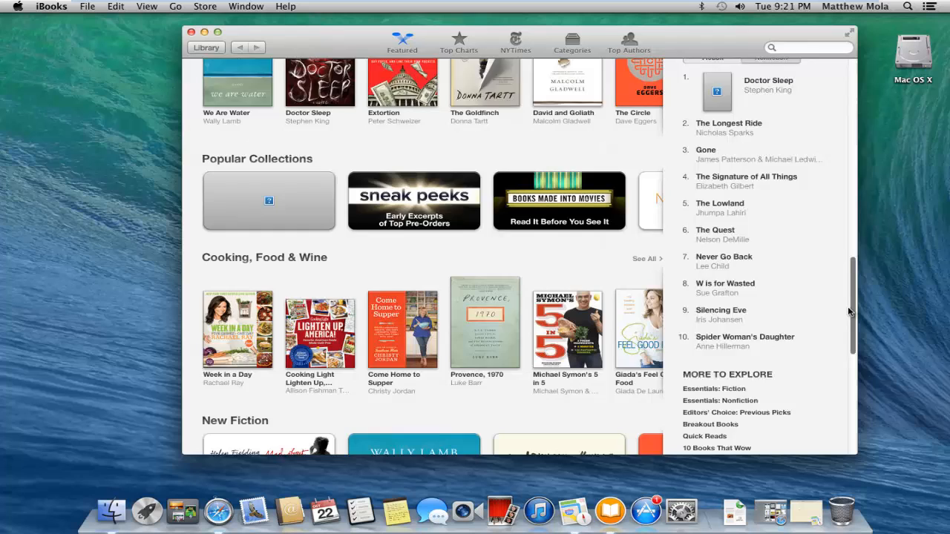
{"action": "scroll", "scroll_direction": "down", "scroll_amount": 3}
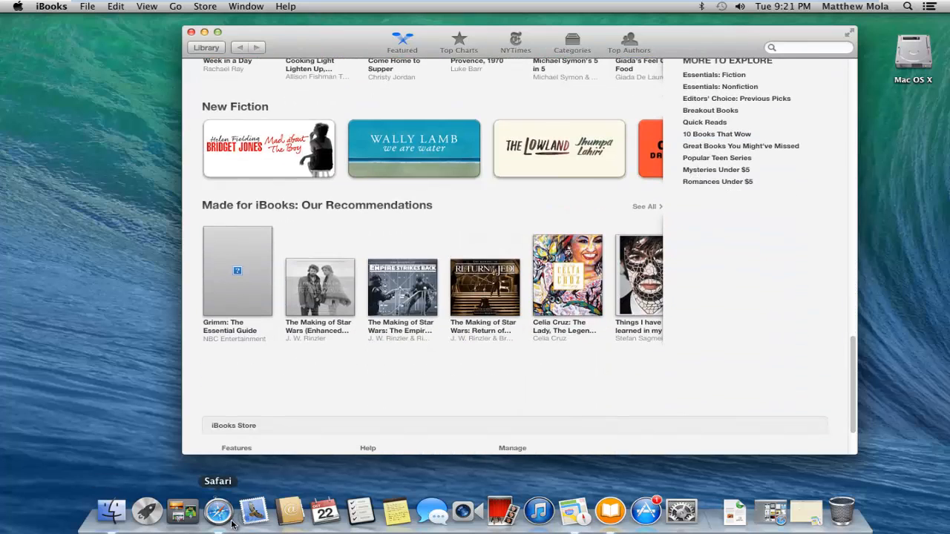
{"action": "mouse_move", "coordinate": [111, 512]}
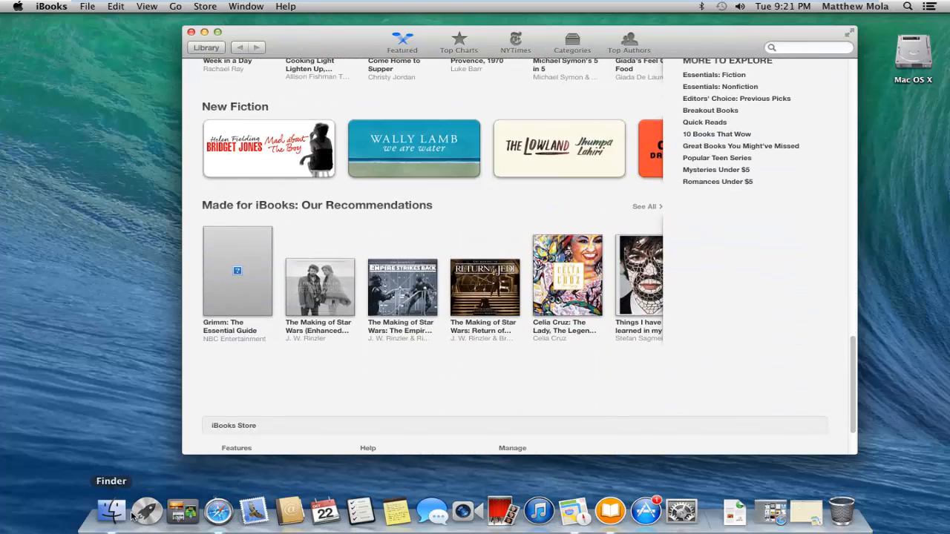
Open Safari's Top Sites and Reading List, then close the remaining apps and windows
{"action": "left_click", "coordinate": [217, 510]}
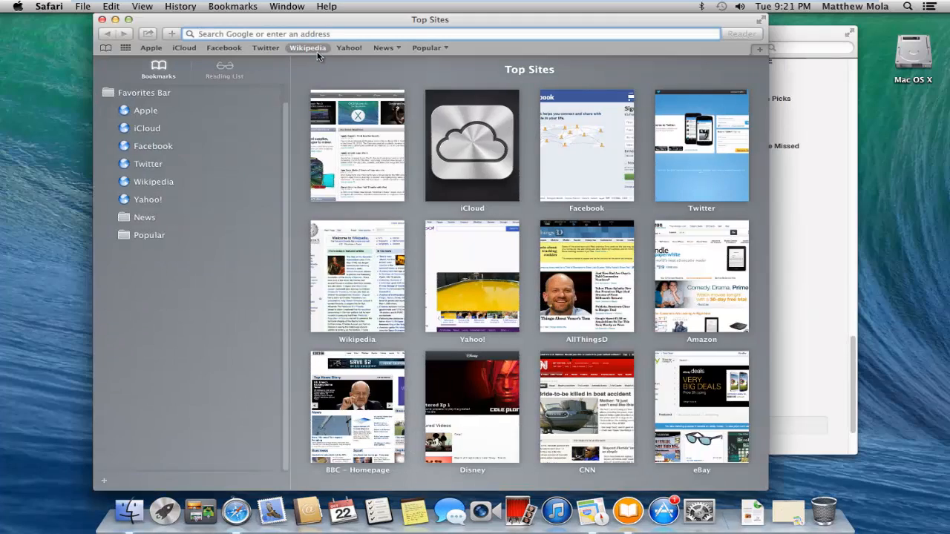
{"action": "mouse_move", "coordinate": [442, 92]}
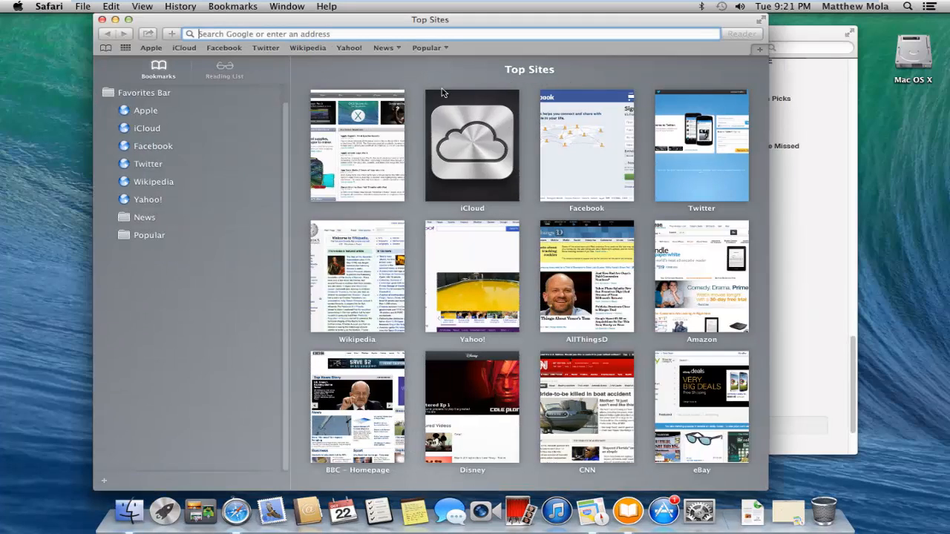
{"action": "mouse_move", "coordinate": [356, 78]}
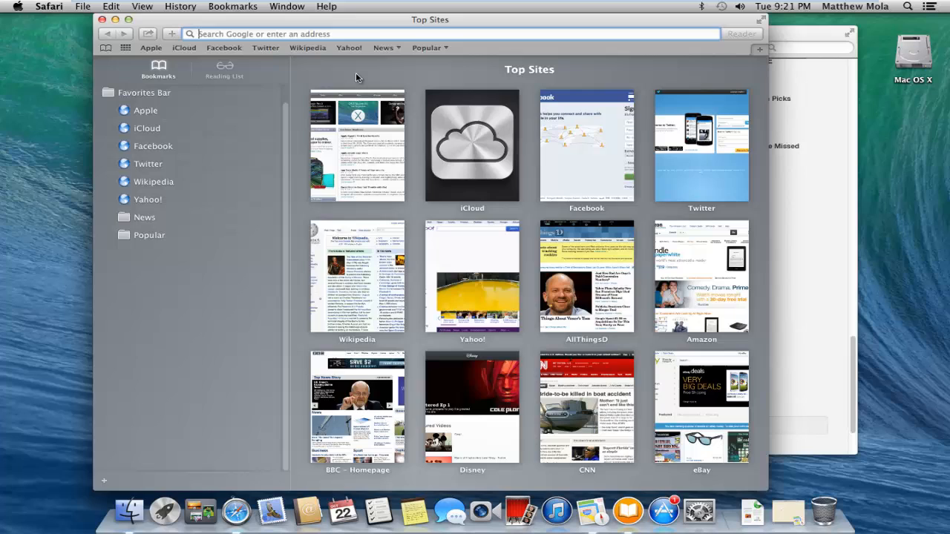
{"action": "left_click", "coordinate": [158, 66]}
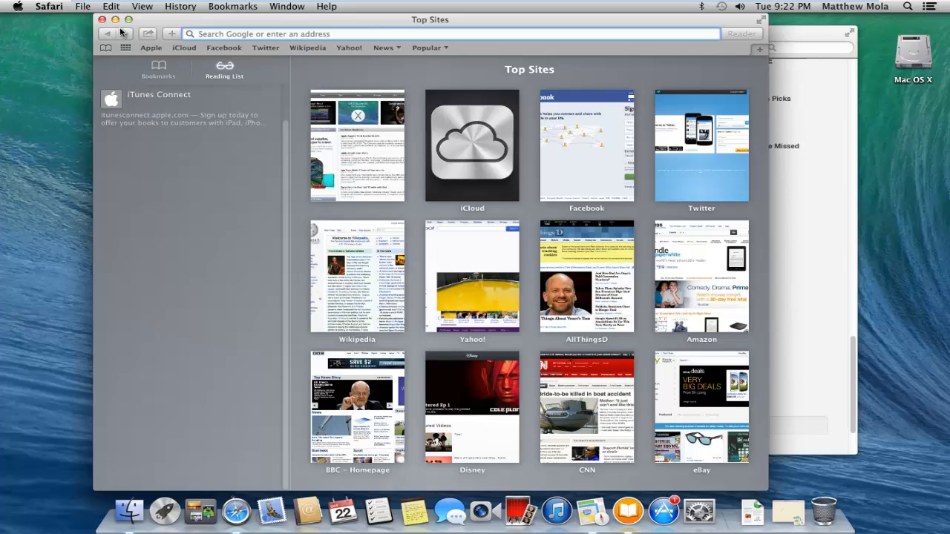
{"action": "left_click", "coordinate": [611, 511]}
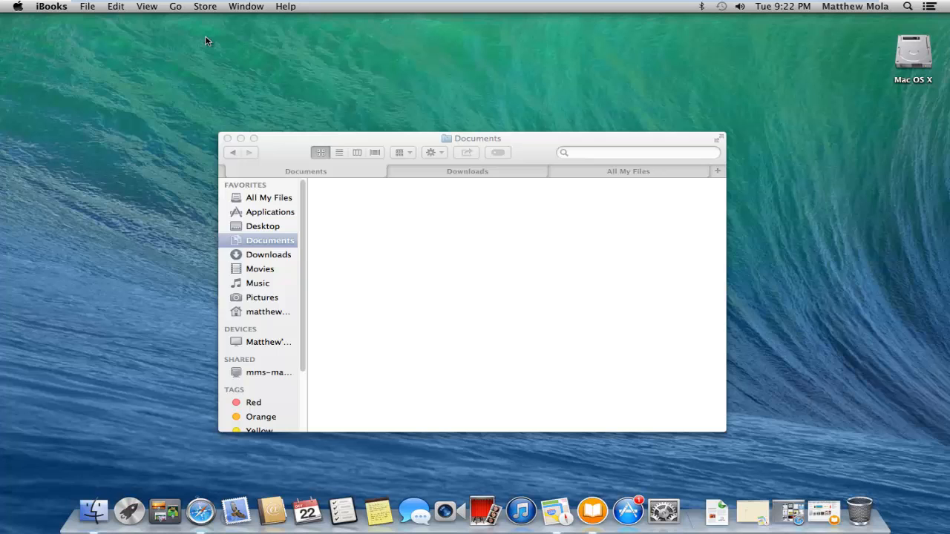
{"action": "left_click", "coordinate": [231, 138]}
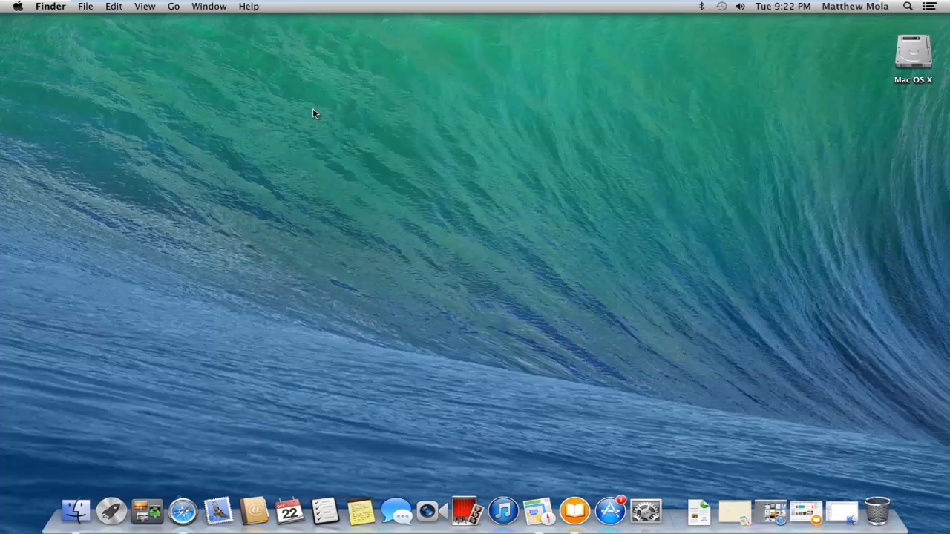